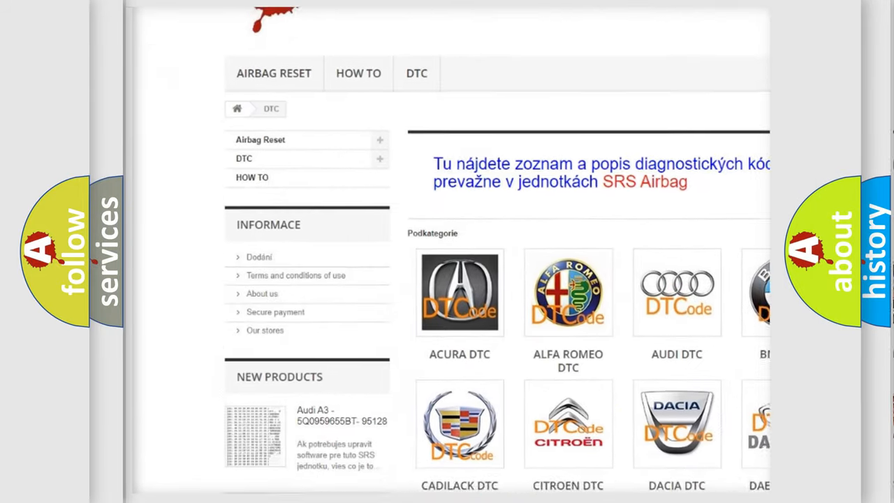
Scroll down past the car make logos to the list of diagnostic trouble codes.
scroll(down, 3)
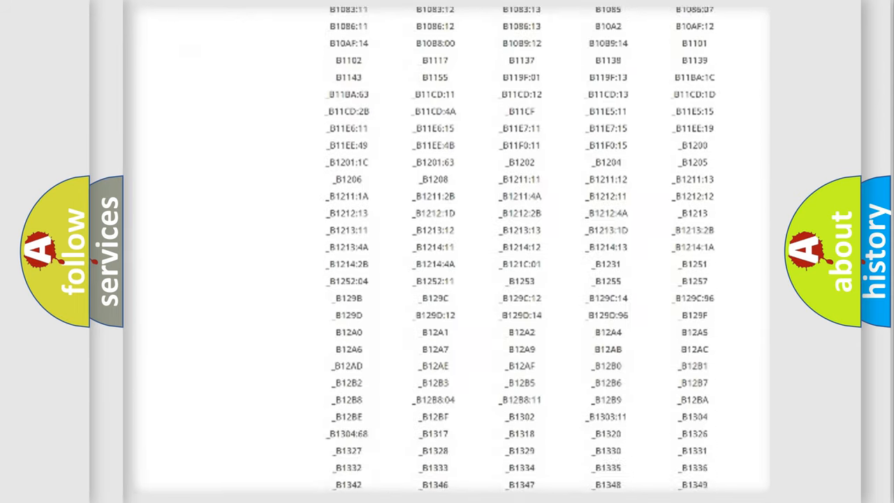
scroll(down, 3)
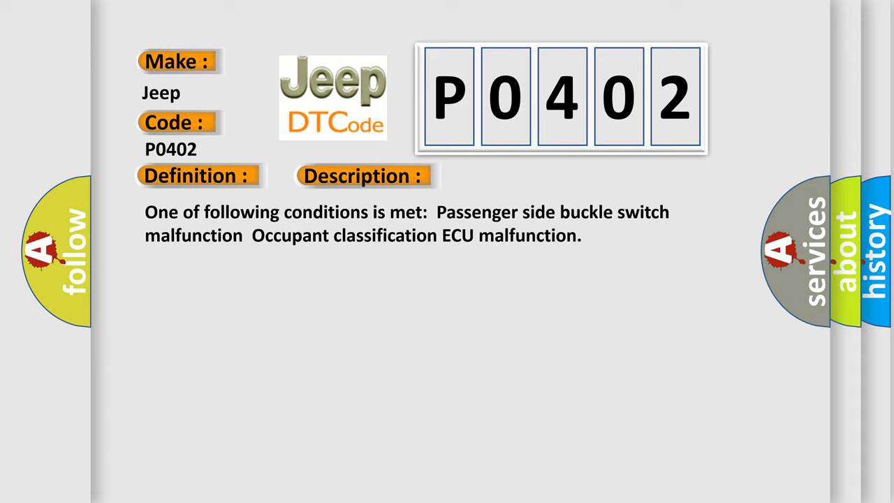
Advance the slide to reveal the Cause field naming the front seat inner belt assembly RH.
click(511, 176)
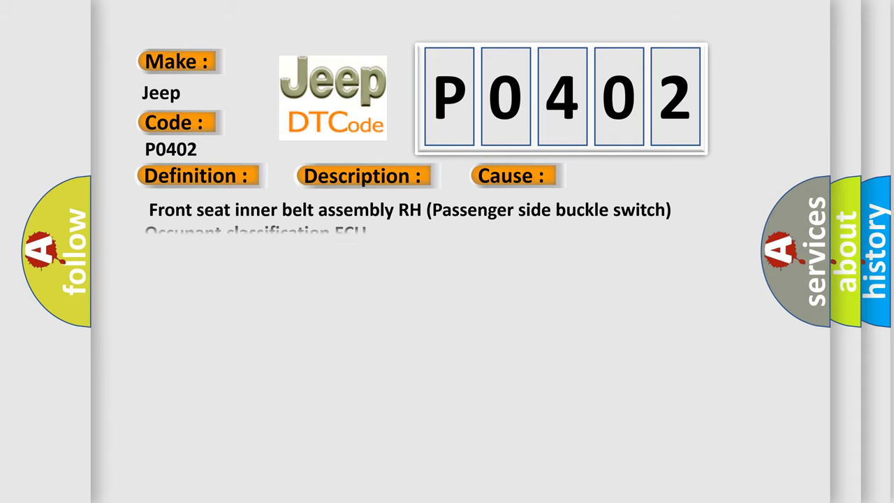